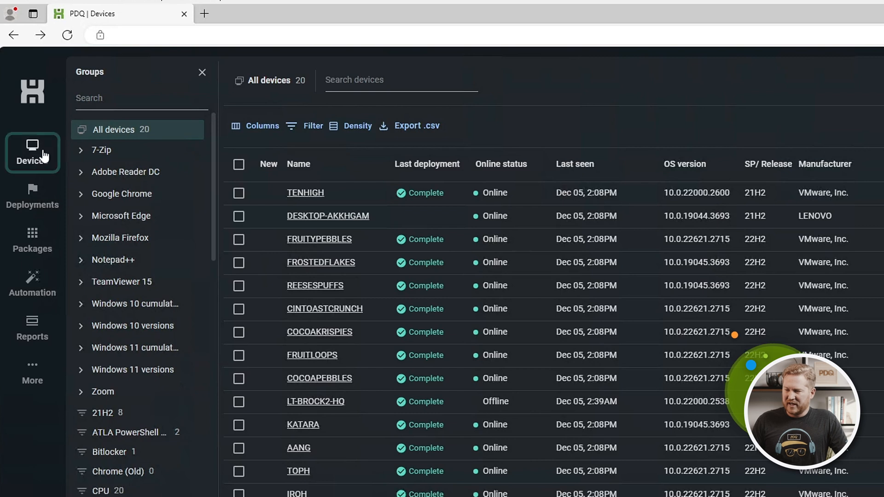
Download the agent installer (PDQConnectAgent-4.9.9.msi) from the groups panel
{"action": "scroll", "scroll_direction": "down", "scroll_amount": 3}
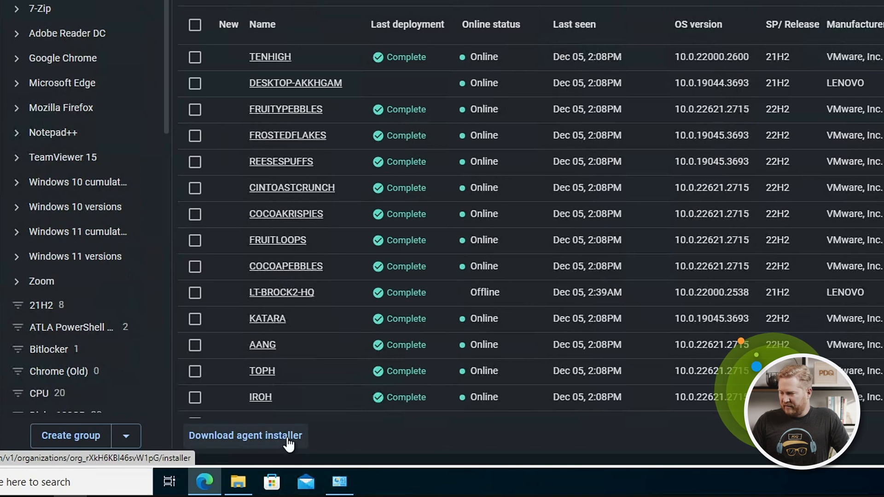
{"action": "left_click", "coordinate": [245, 436]}
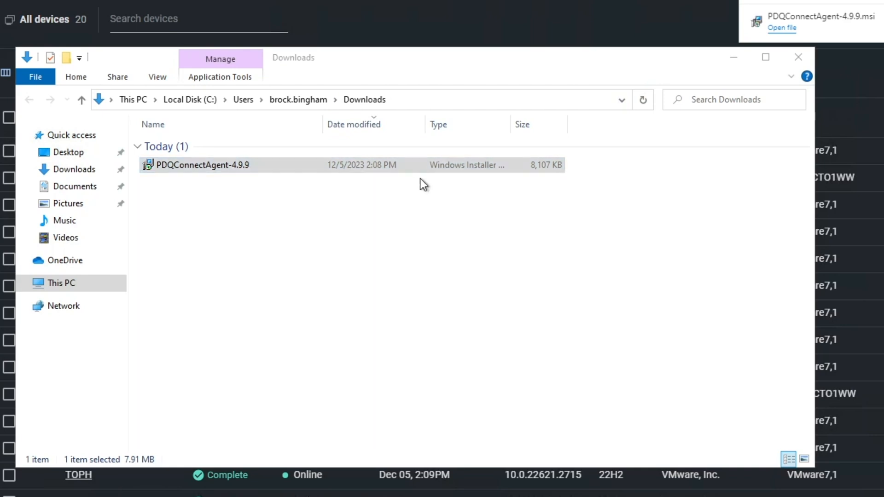
Launch PDQConnectAgent-4.9.9.msi from Downloads and approve the UAC prompt
{"action": "double_click", "coordinate": [201, 165]}
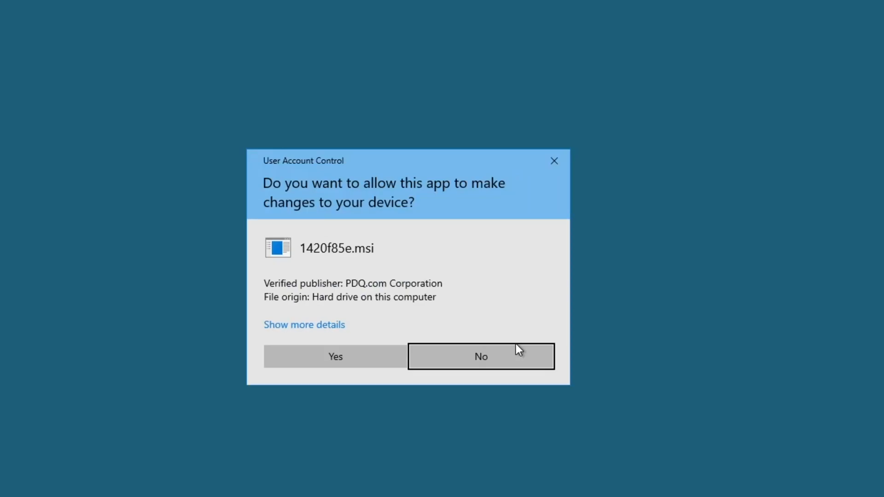
{"action": "left_click", "coordinate": [336, 357]}
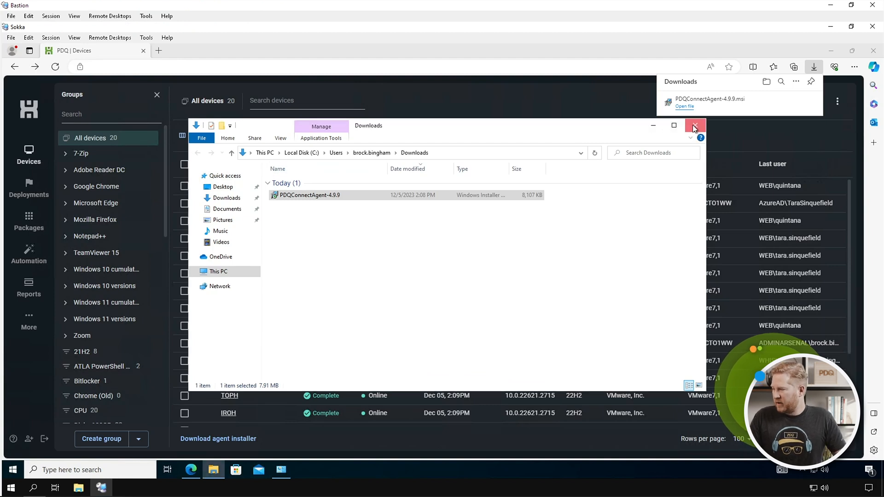
Close Downloads and bring up the new SOKKA device's overview page
{"action": "left_click", "coordinate": [694, 126]}
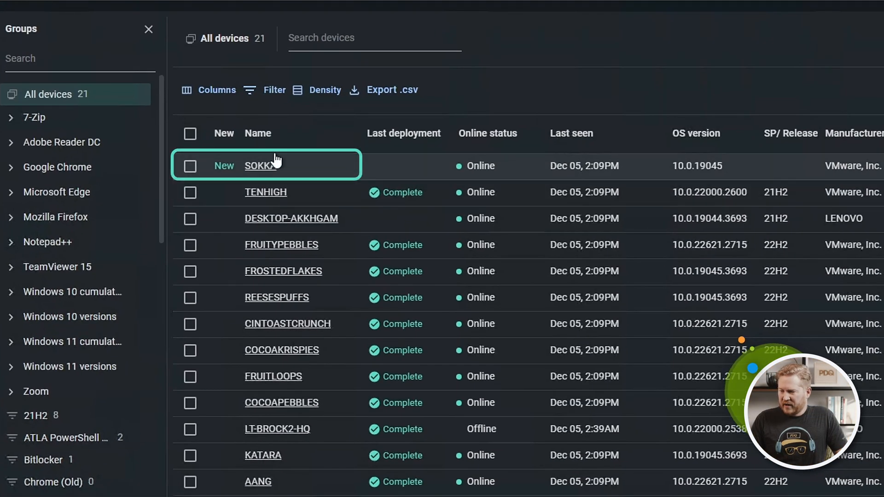
{"action": "mouse_move", "coordinate": [298, 181]}
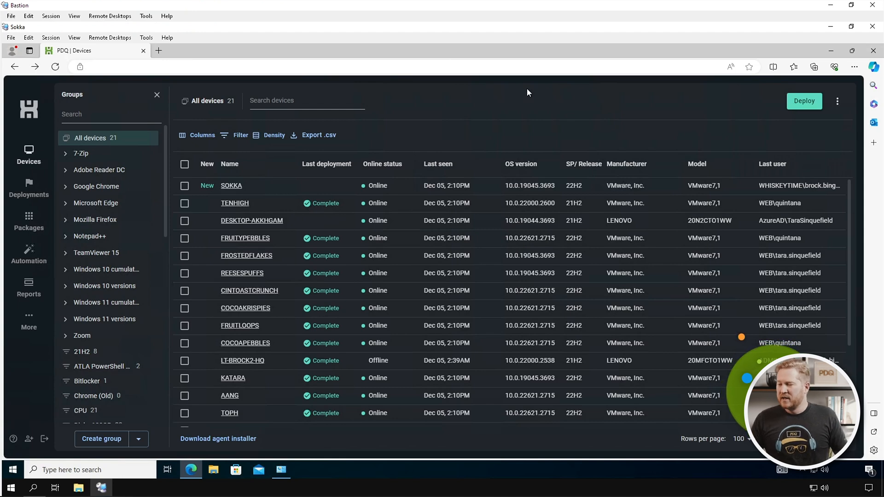
{"action": "mouse_move", "coordinate": [285, 192]}
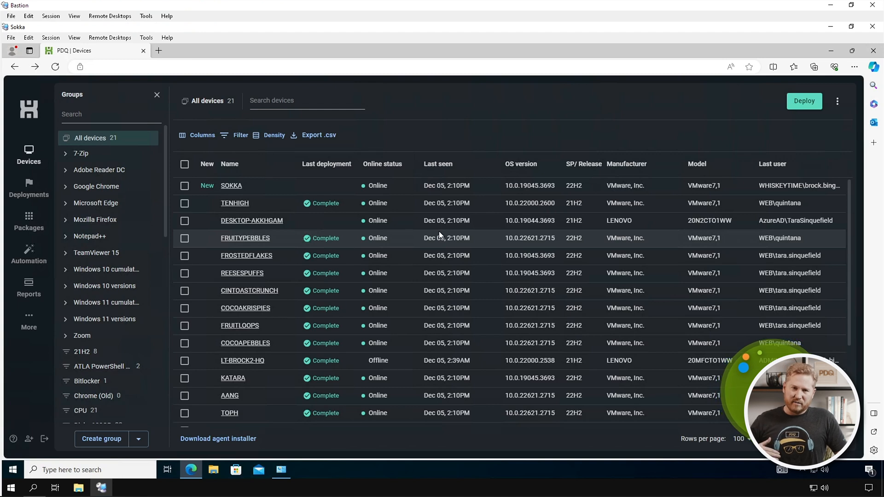
{"action": "left_click", "coordinate": [231, 186]}
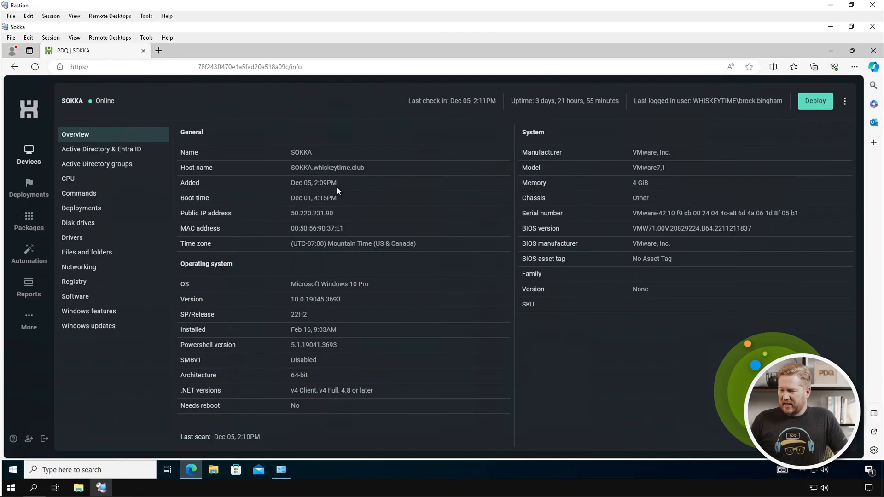
{"action": "mouse_move", "coordinate": [427, 278]}
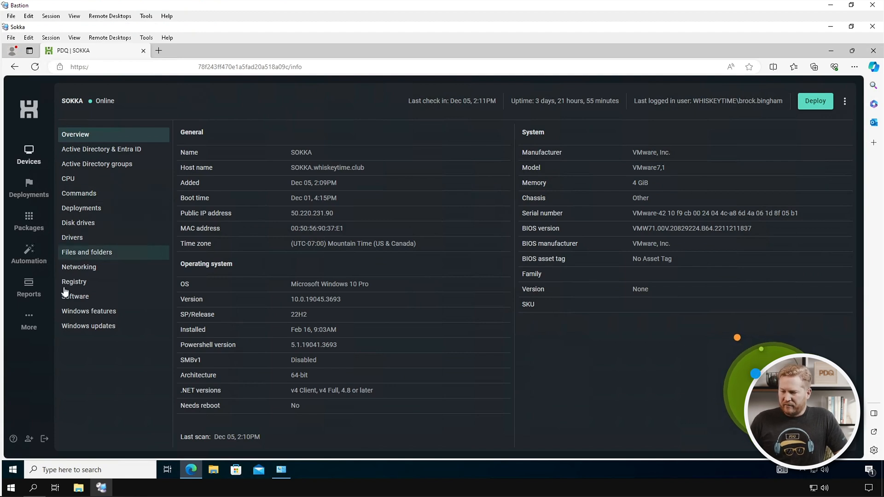
View SOKKA's software inventory showing PDQConnectAgent 4.9.9 with its uninstall string
{"action": "left_click", "coordinate": [75, 296]}
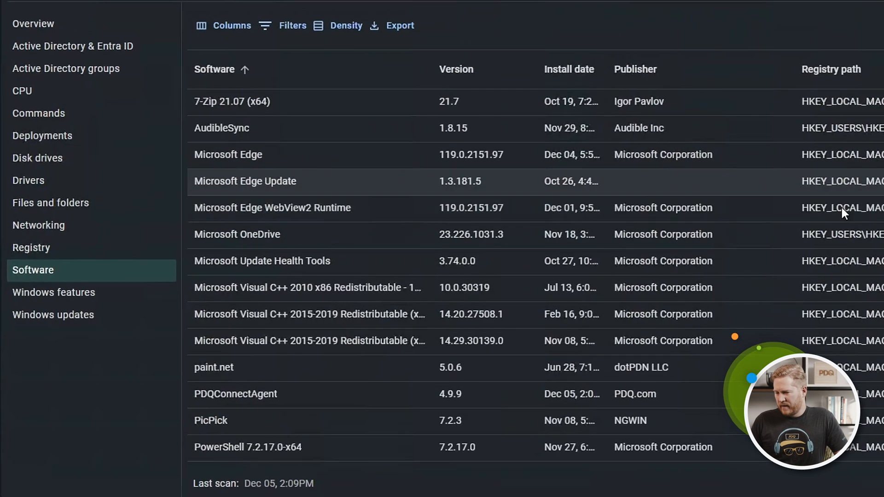
{"action": "scroll", "scroll_direction": "down", "scroll_amount": 3}
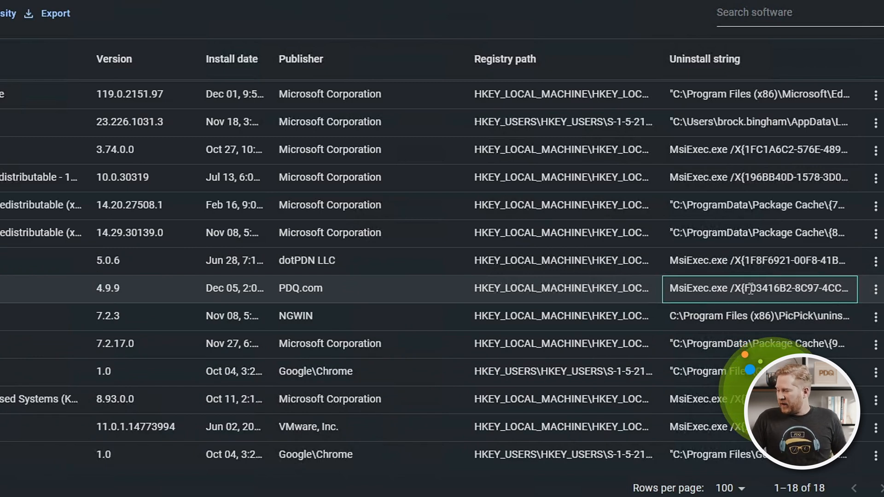
{"action": "mouse_move", "coordinate": [757, 288]}
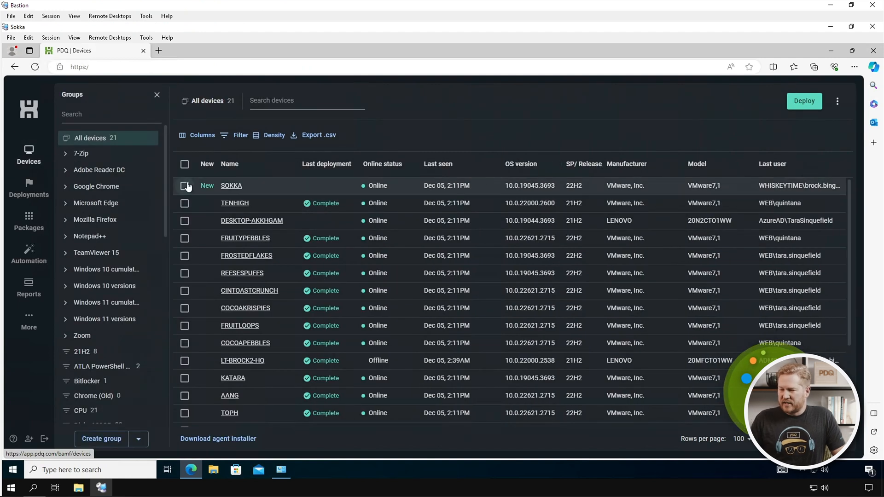
Select SOKKA on All devices and delete it via Delete devices
{"action": "left_click", "coordinate": [184, 186]}
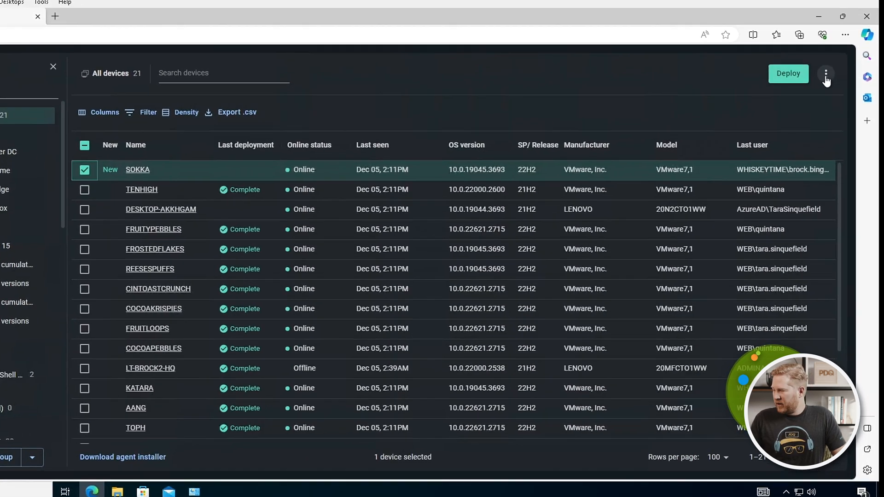
{"action": "left_click", "coordinate": [825, 74]}
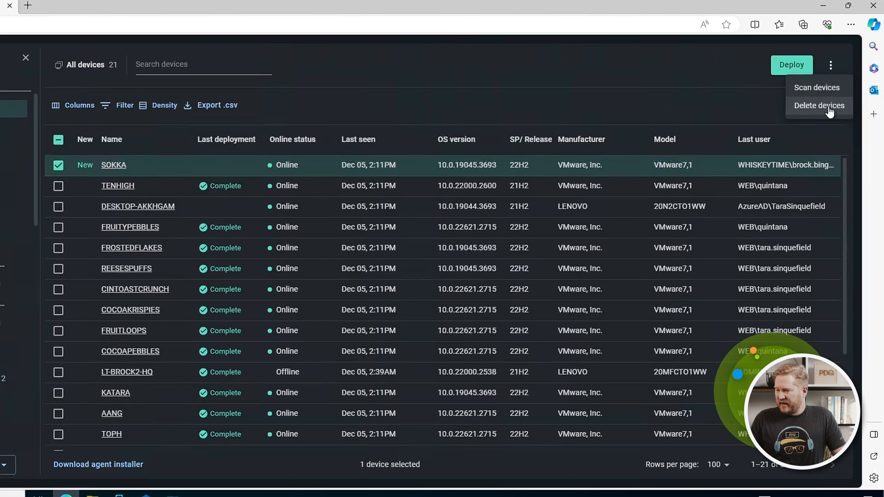
{"action": "left_click", "coordinate": [818, 105]}
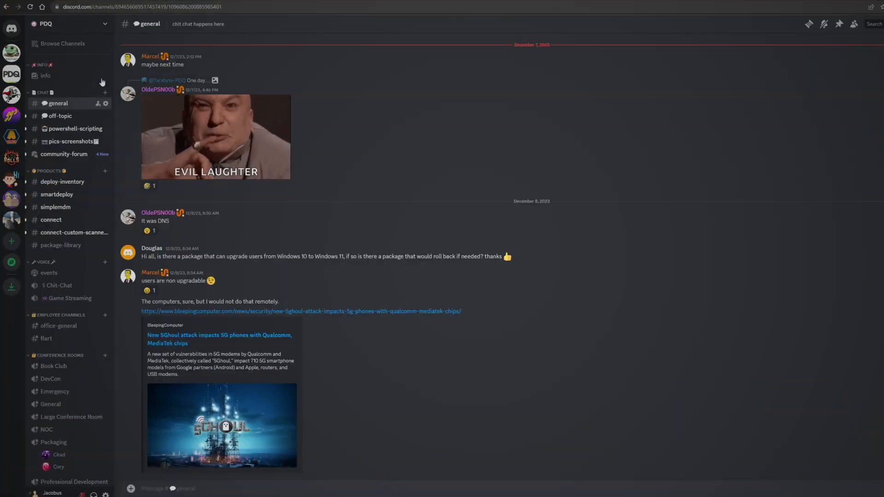
Switch to the #connect channel in the PDQ server and browse its messages
{"action": "left_click", "coordinate": [51, 220]}
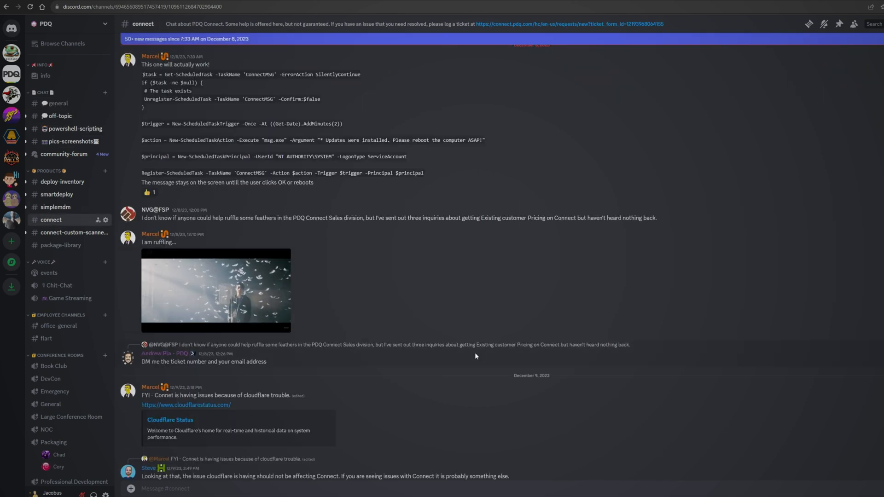
{"action": "scroll", "scroll_direction": "down", "scroll_amount": 3}
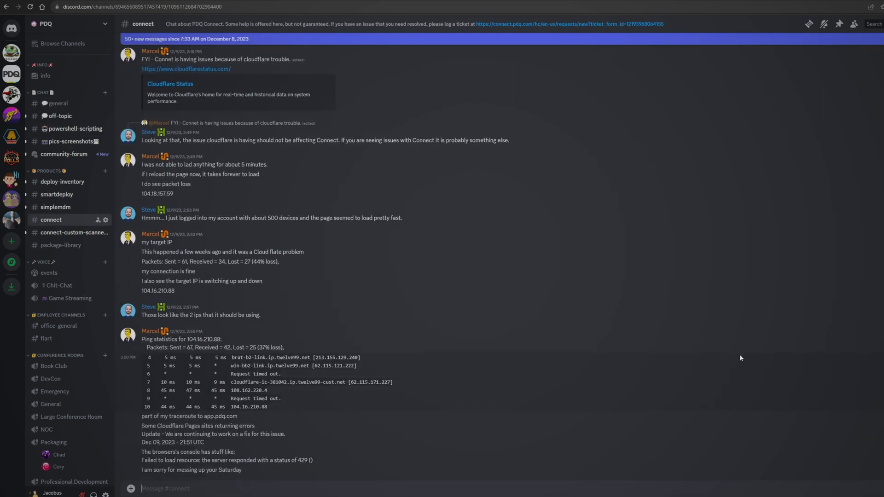